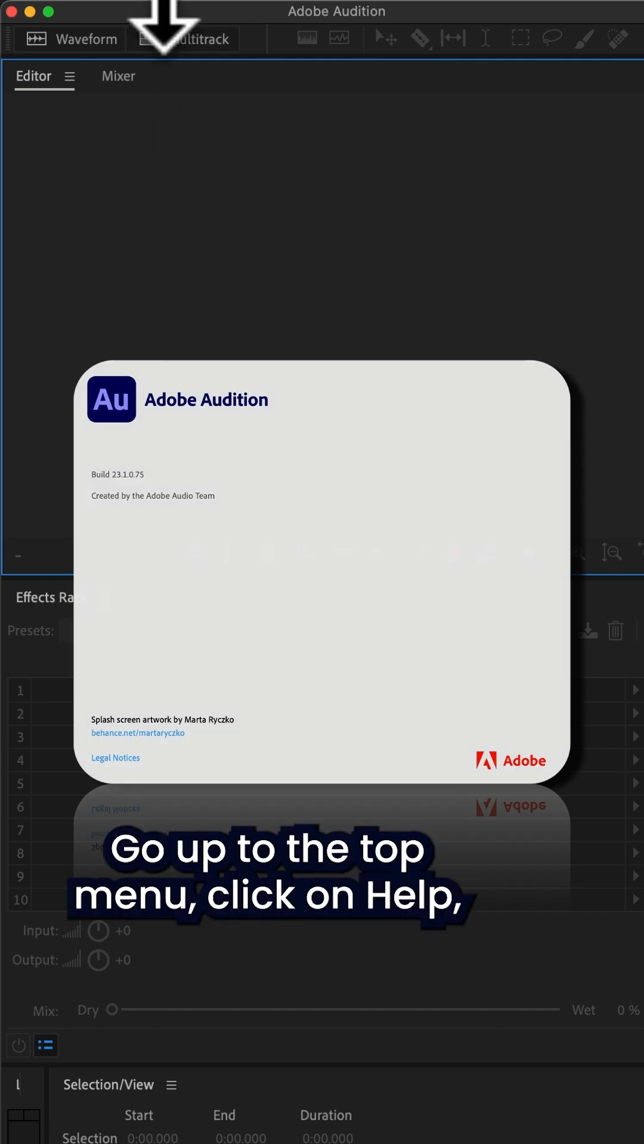
Open Audition's Help menu to reach Download Sound Effects and More.
{"action": "left_click", "coordinate": [81, 28]}
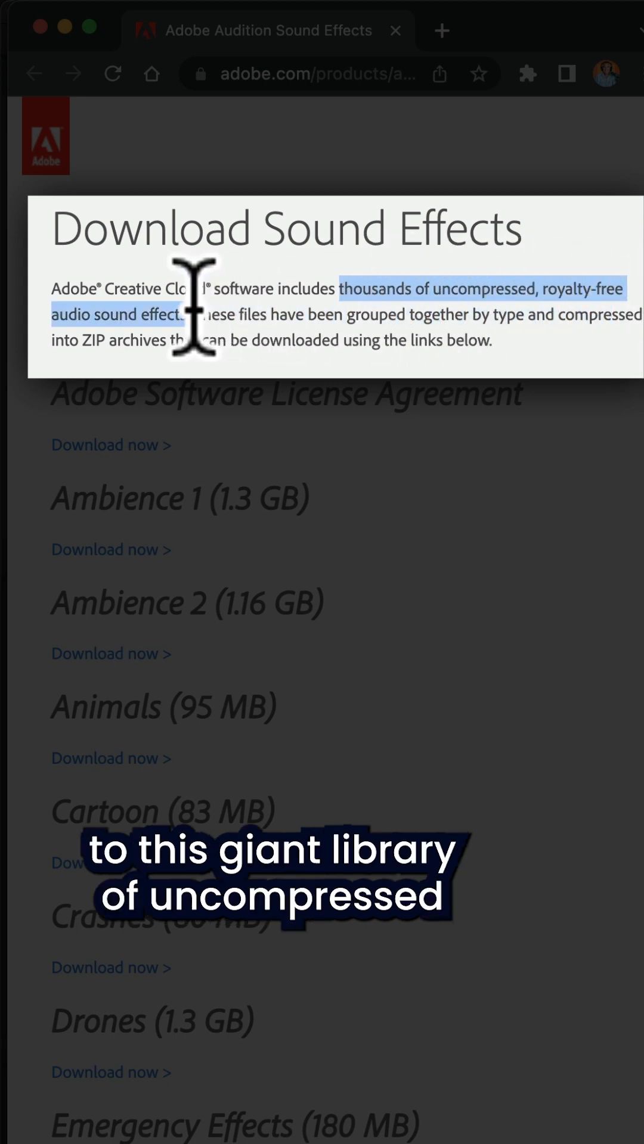
{"action": "mouse_move", "coordinate": [488, 325]}
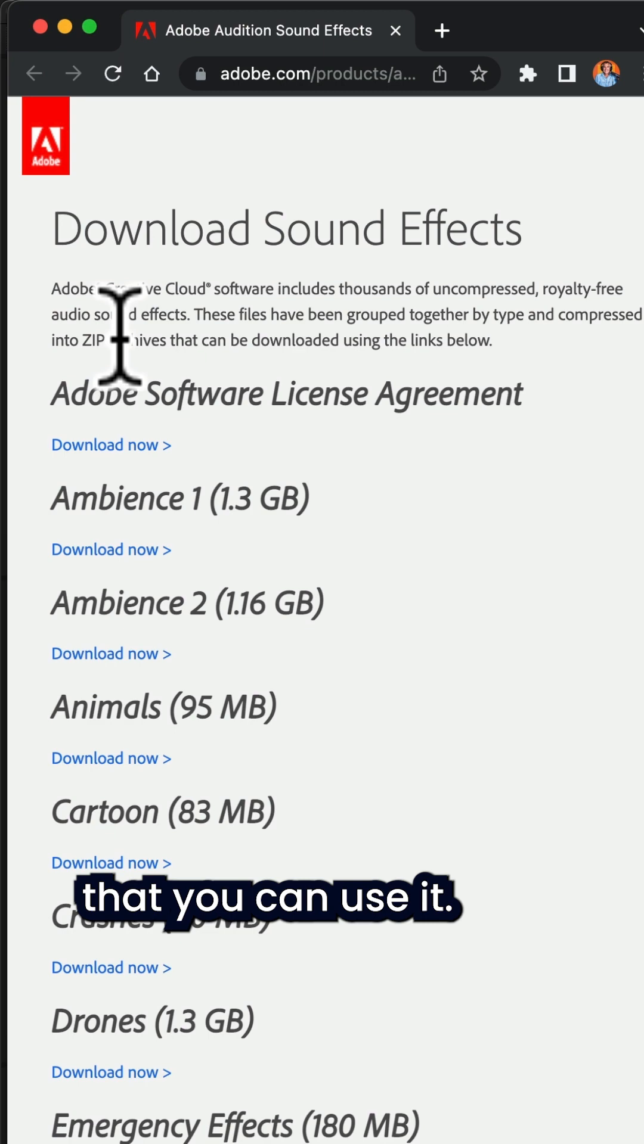
{"action": "mouse_move", "coordinate": [534, 314]}
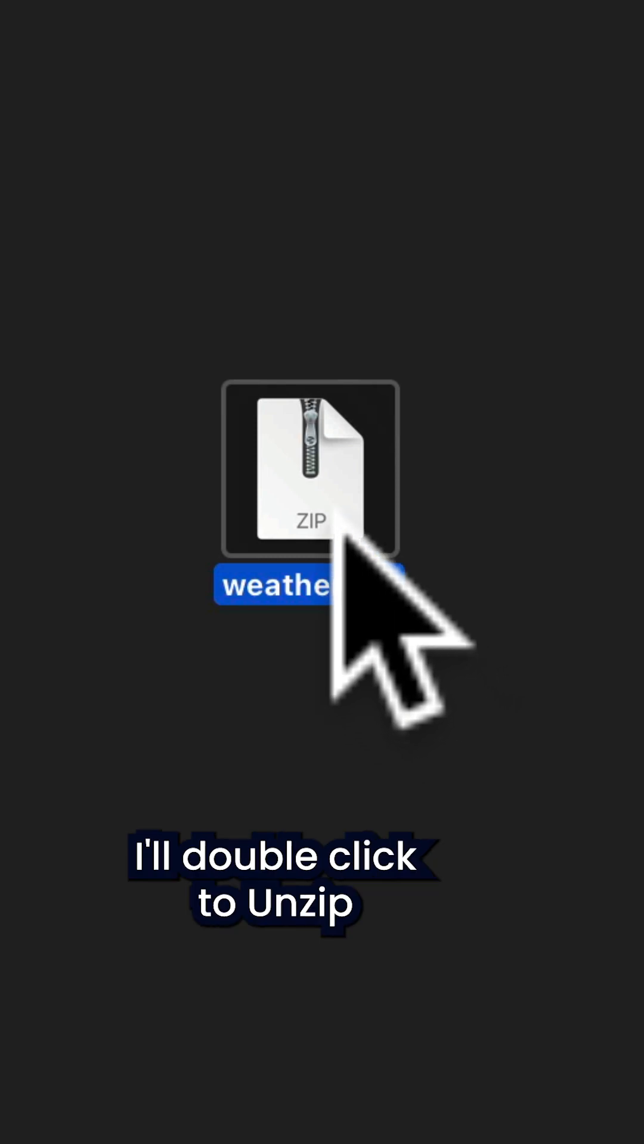
Unzip the weather sound effects archive and browse the Weather folder's WAV files.
{"action": "double_click", "coordinate": [310, 469]}
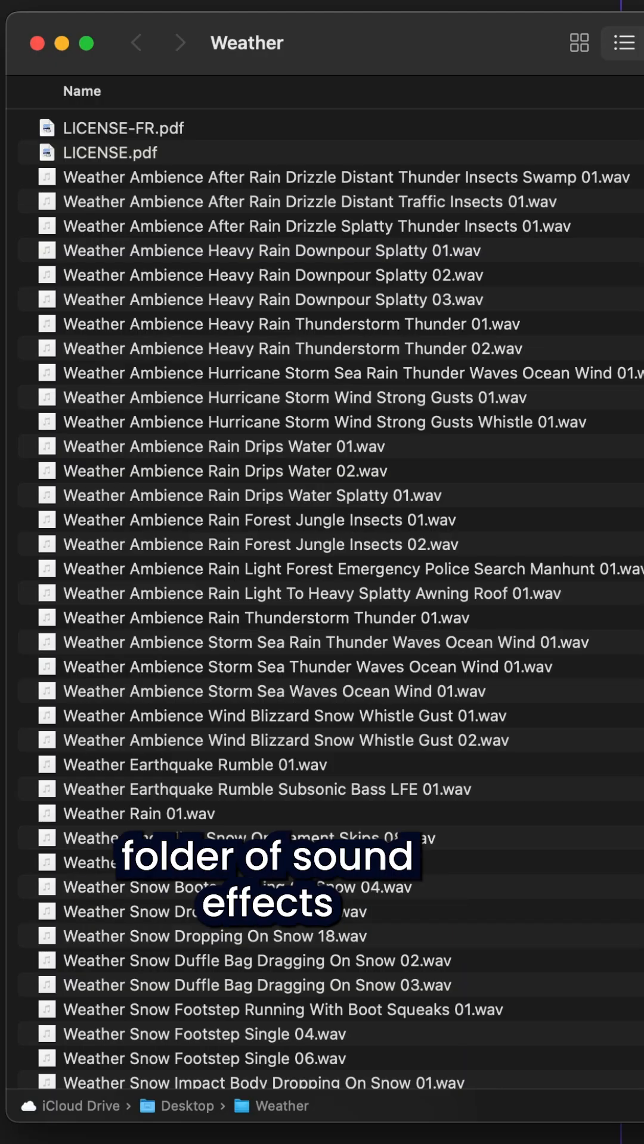
{"action": "scroll", "scroll_direction": "down", "scroll_amount": 3}
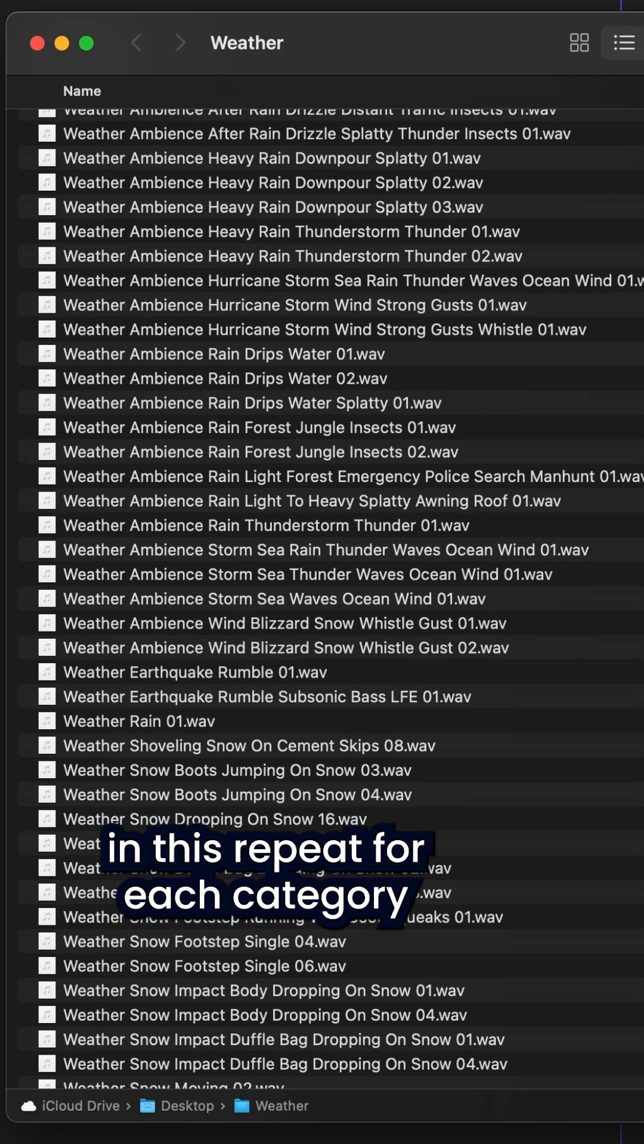
{"action": "scroll", "scroll_direction": "down", "scroll_amount": 3}
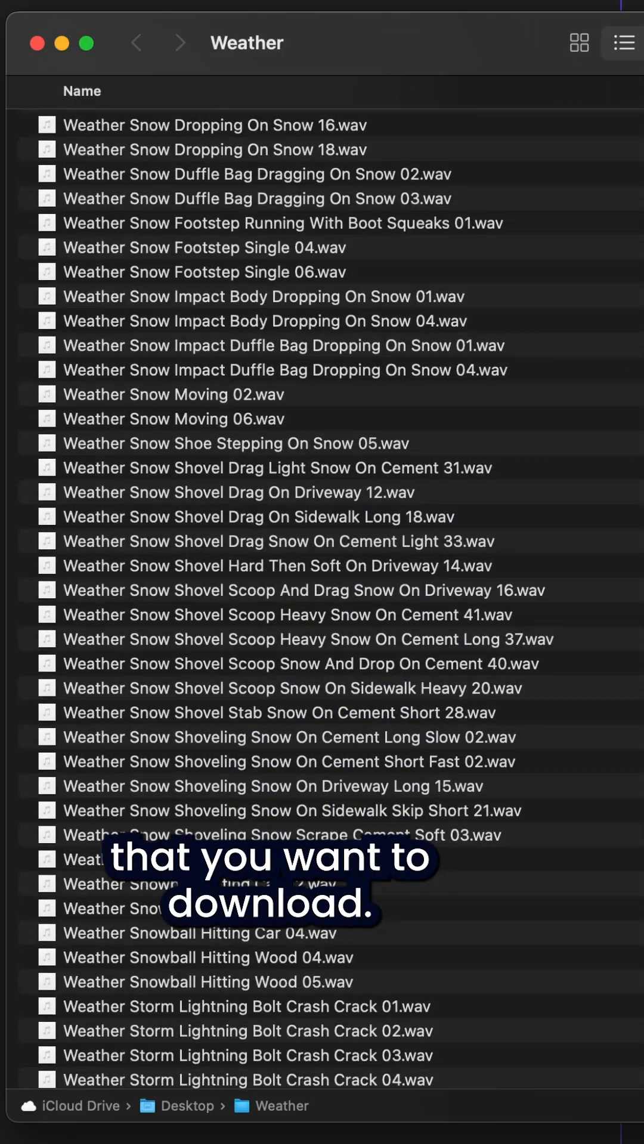